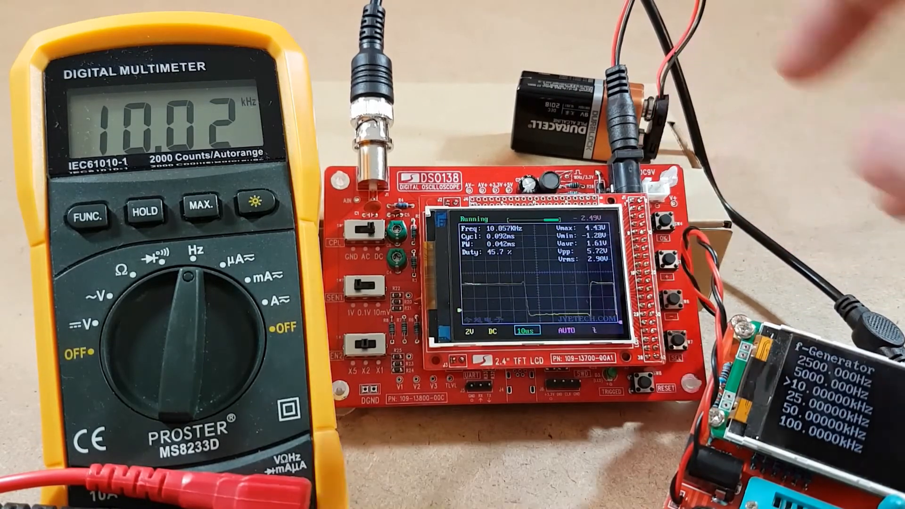
pyautogui.click(655, 218)
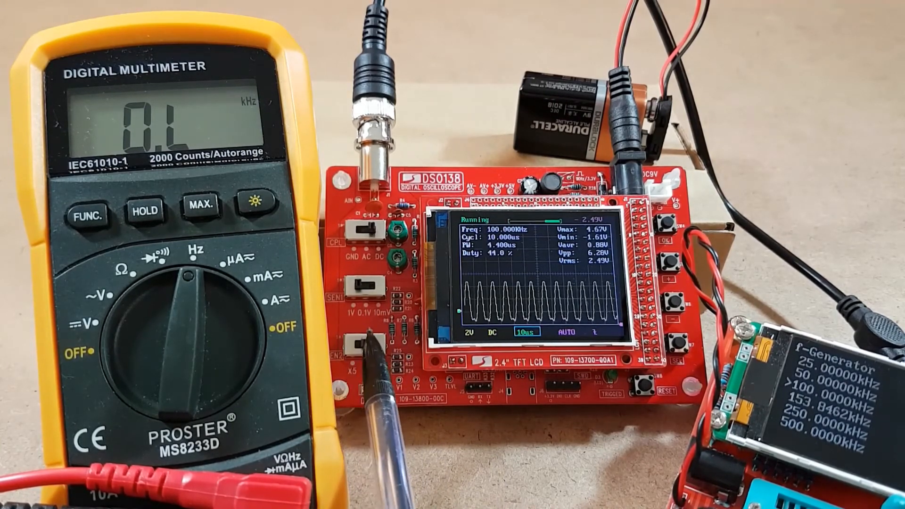
pyautogui.click(361, 339)
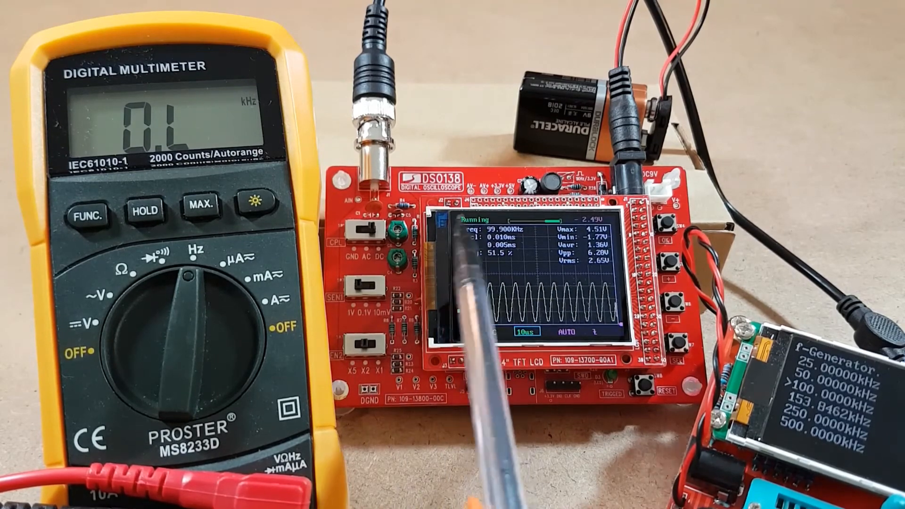